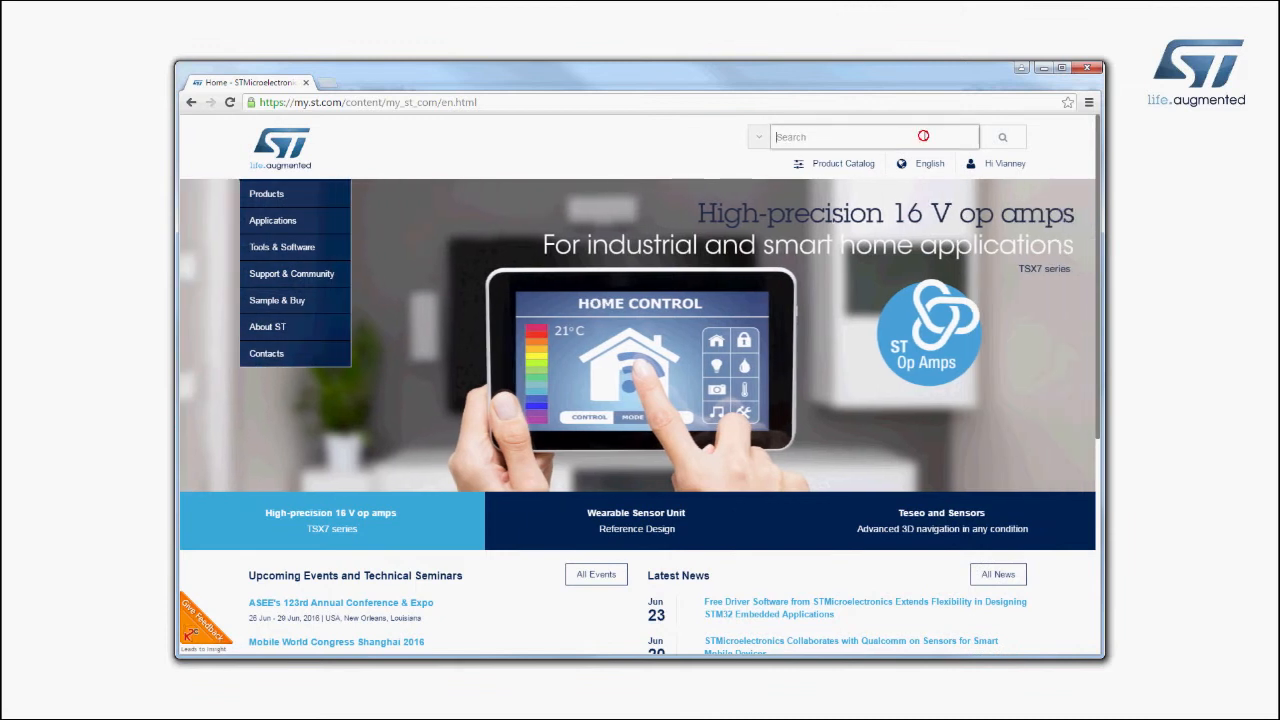
# Search IDB05A1 and follow X-NUCLEO-IDB05A1 design resources to X-CUBE-BLE1's Get Software section
pyautogui.write('IDB05A1')
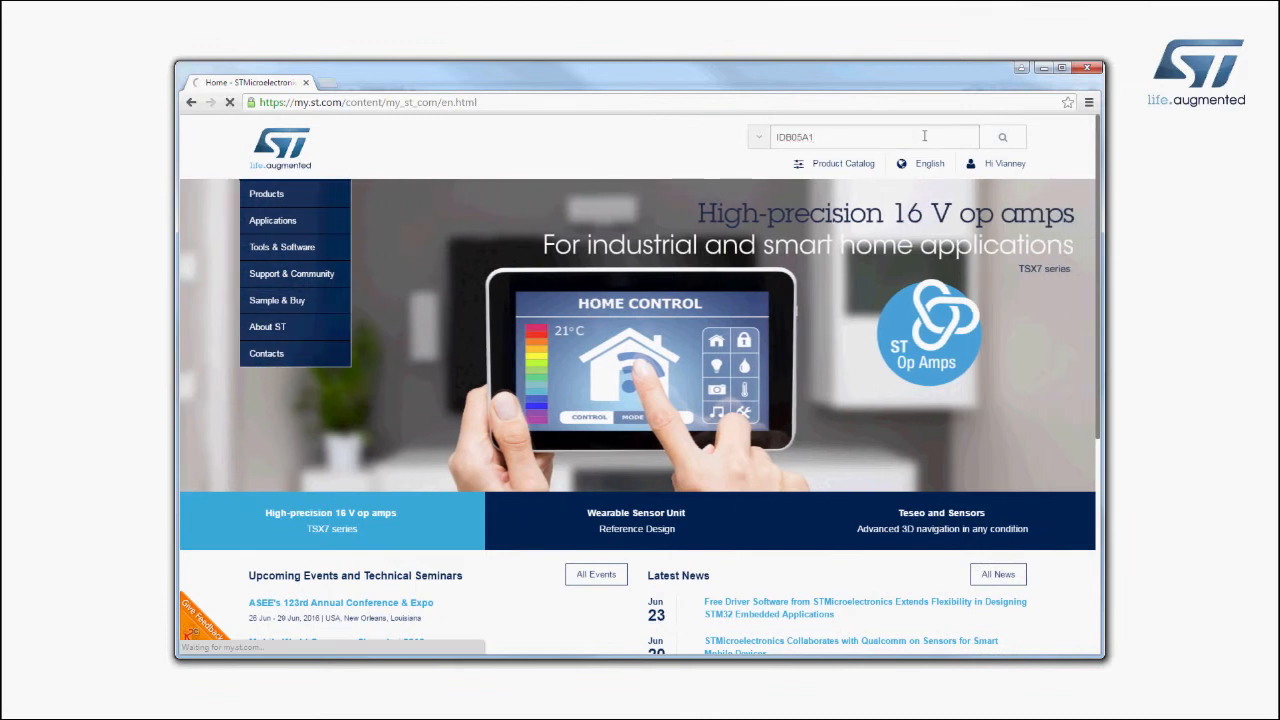
pyautogui.click(1001, 136)
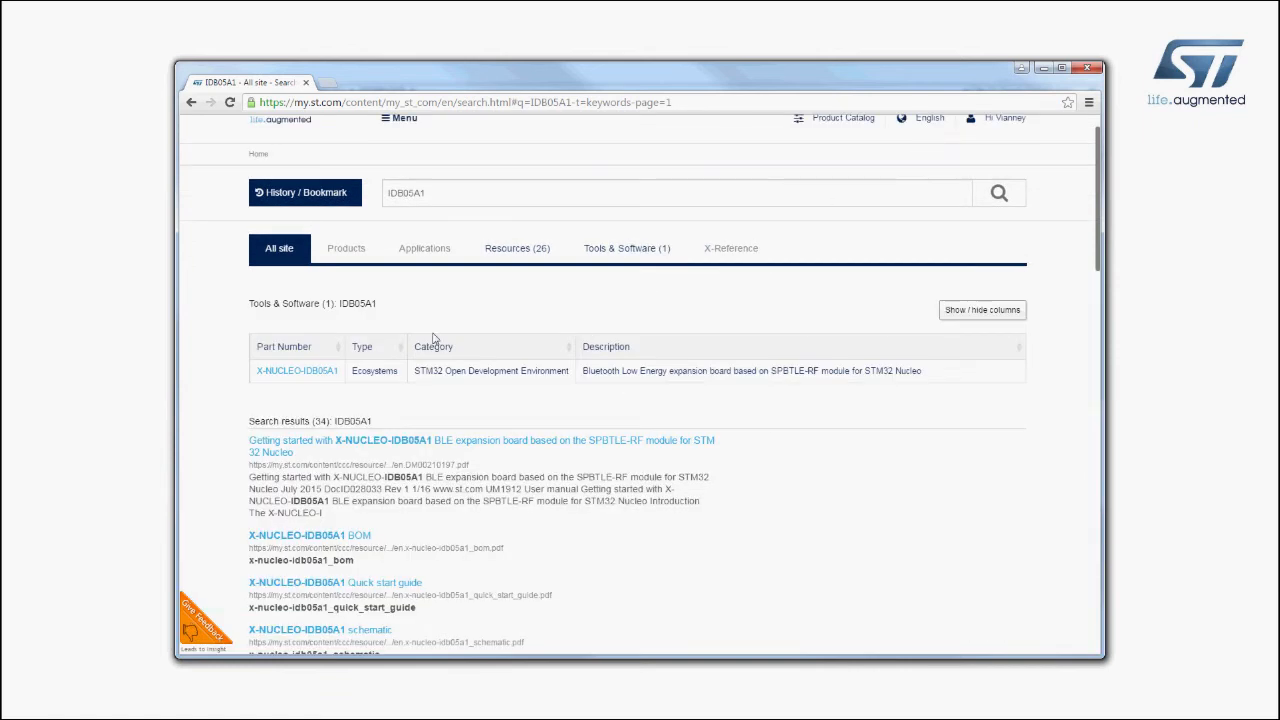
pyautogui.click(296, 370)
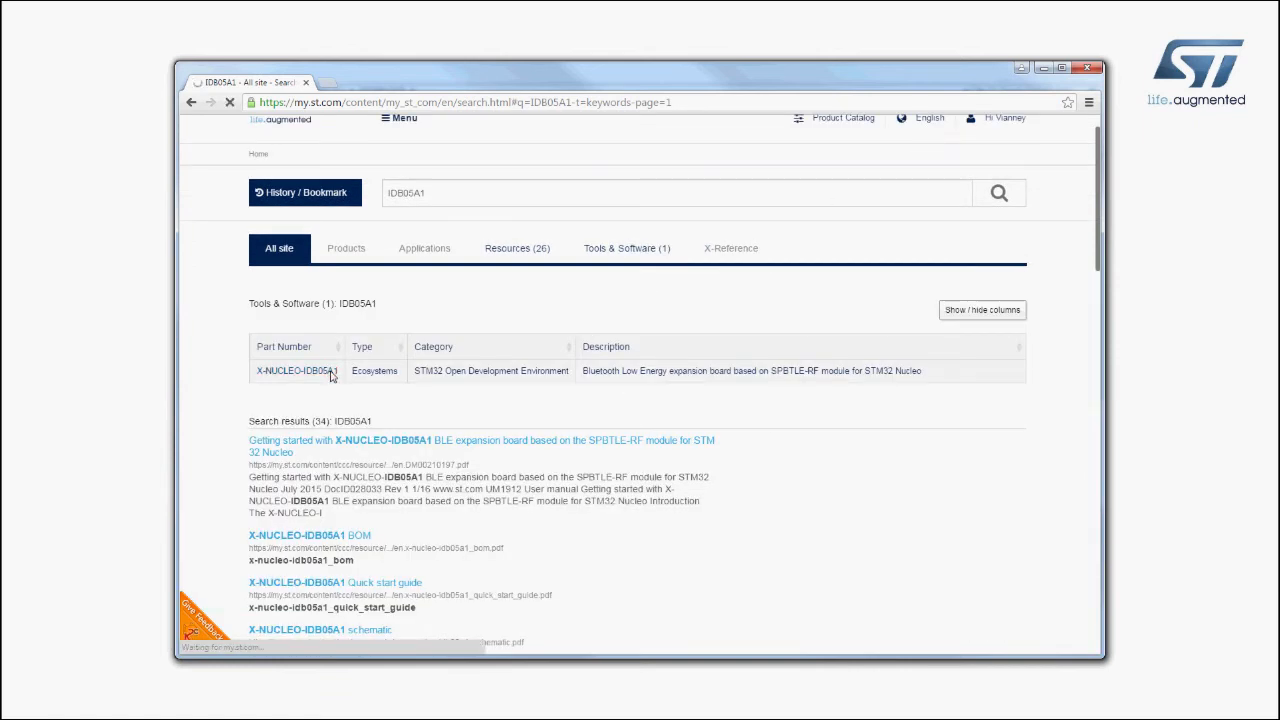
pyautogui.click(295, 371)
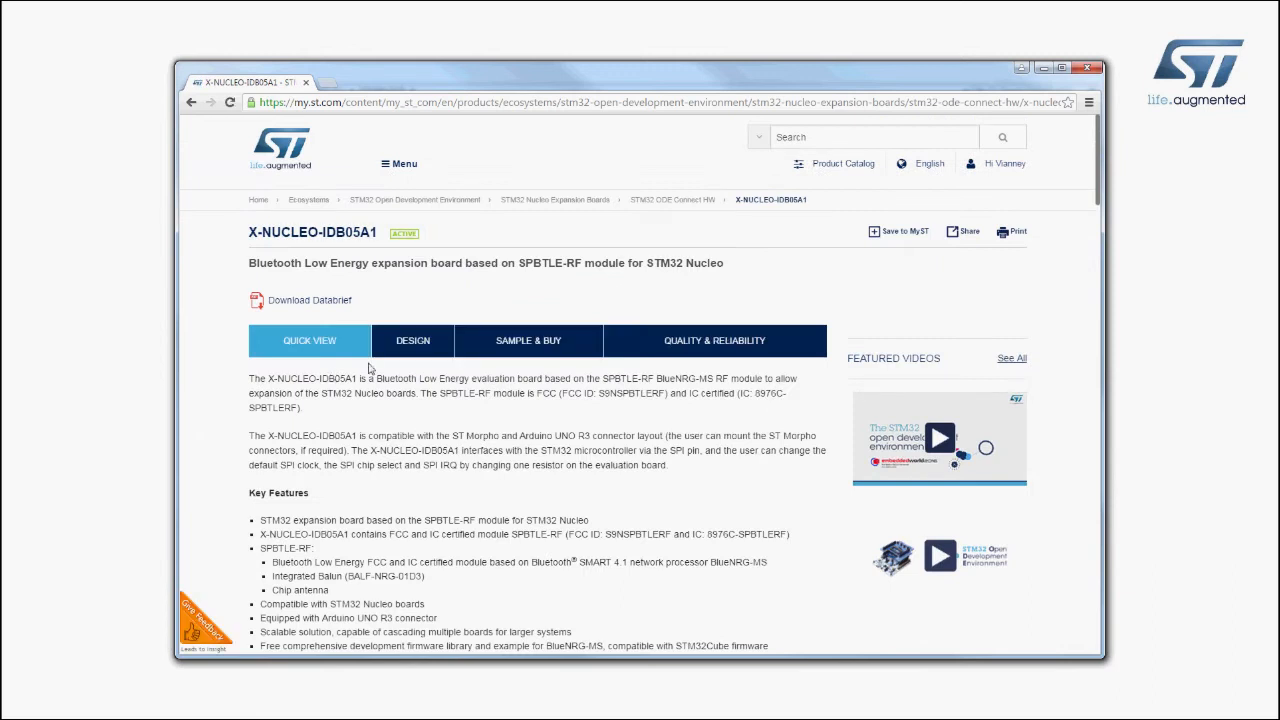
pyautogui.click(412, 340)
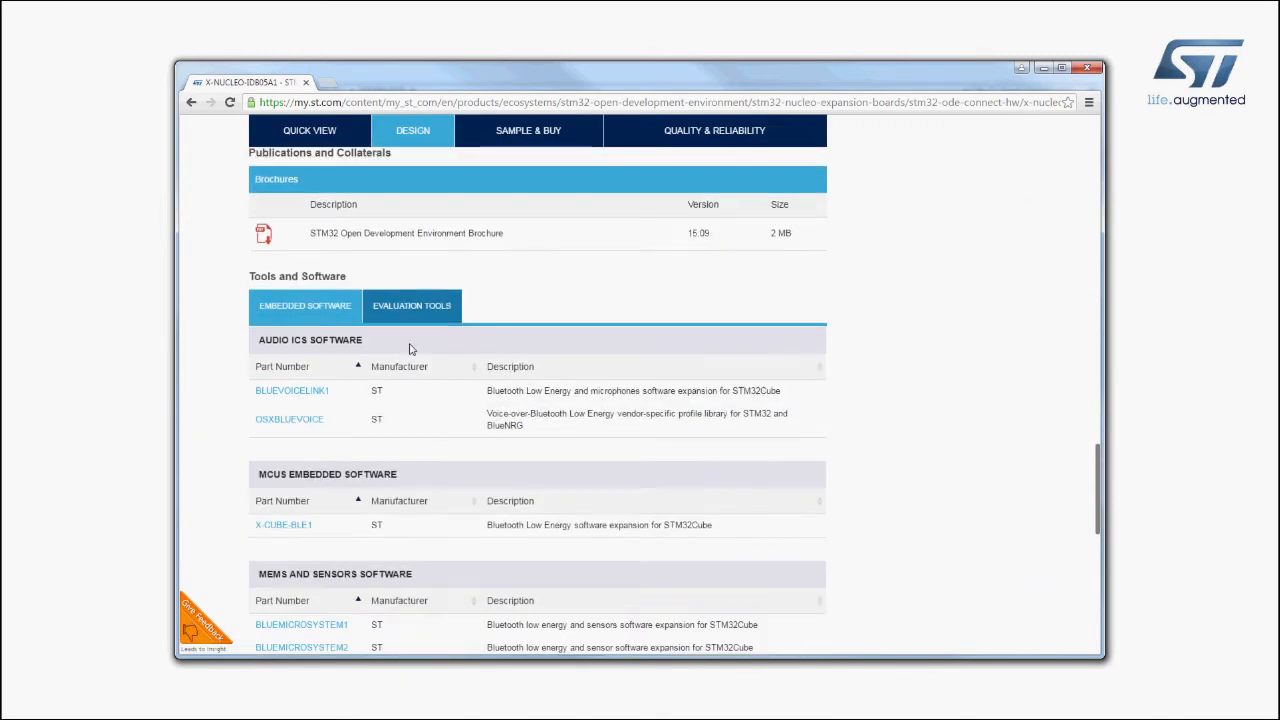
pyautogui.click(283, 524)
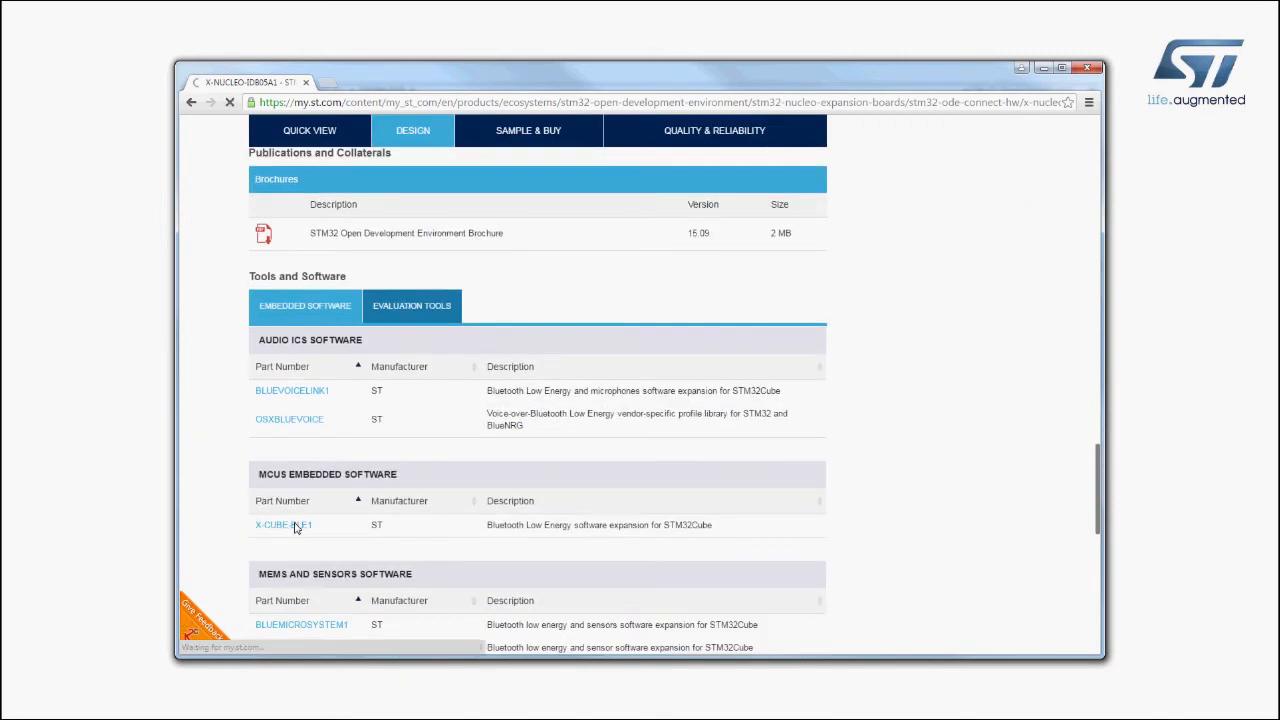
pyautogui.click(283, 524)
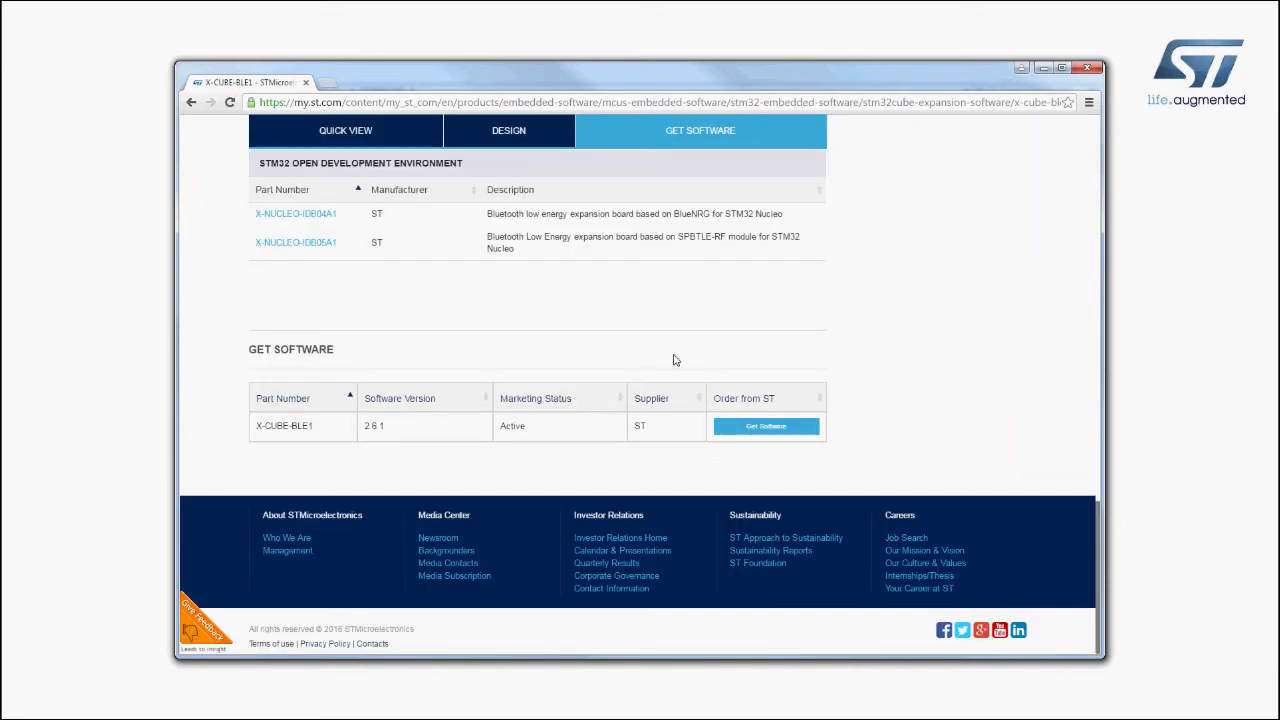
# Request the X-CUBE-BLE1 download and accept the license agreement
pyautogui.click(765, 426)
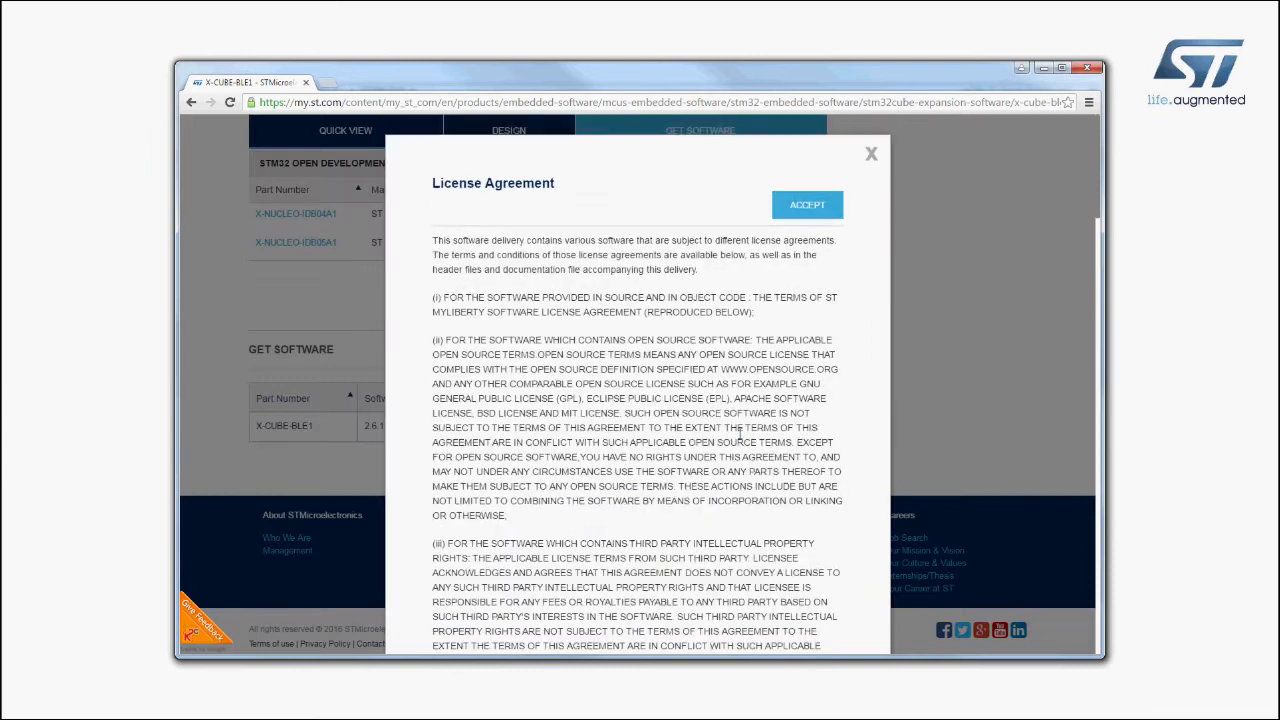
pyautogui.click(807, 204)
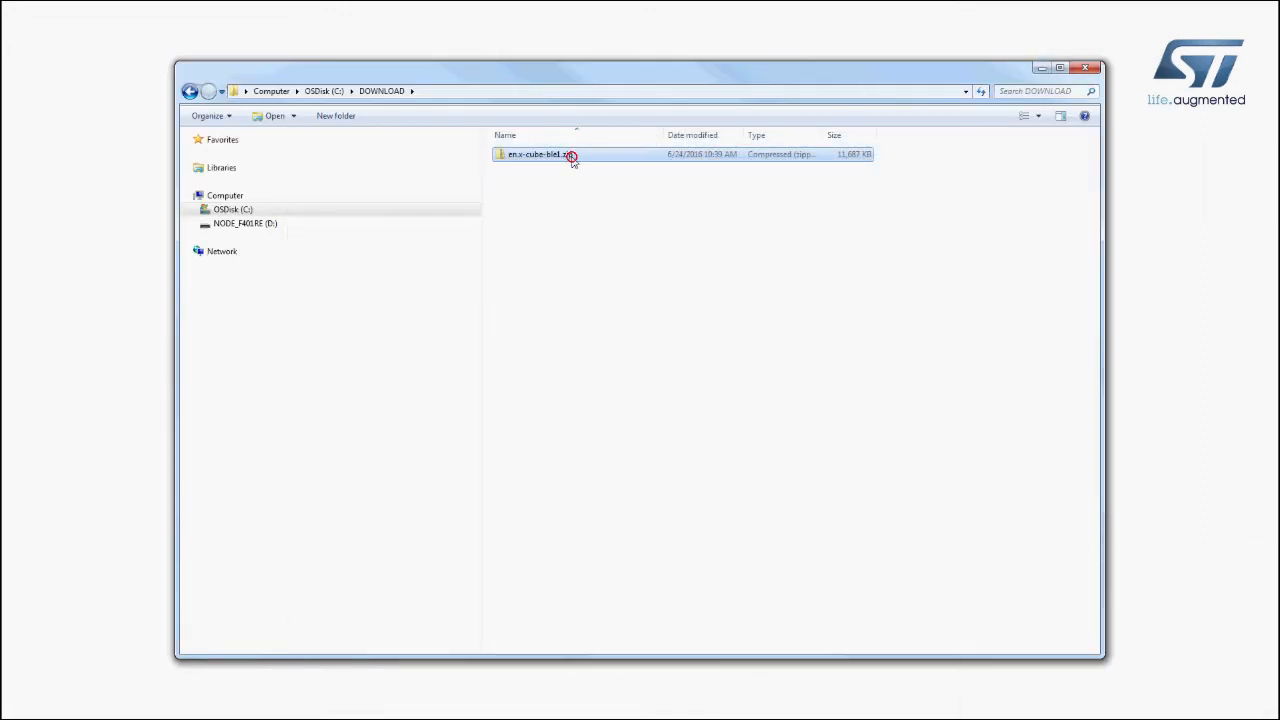
# Open en.x-cube-ble1.zip and browse Projects > Multi > Applications > SensorDemo > Binary
pyautogui.doubleClick(540, 154)
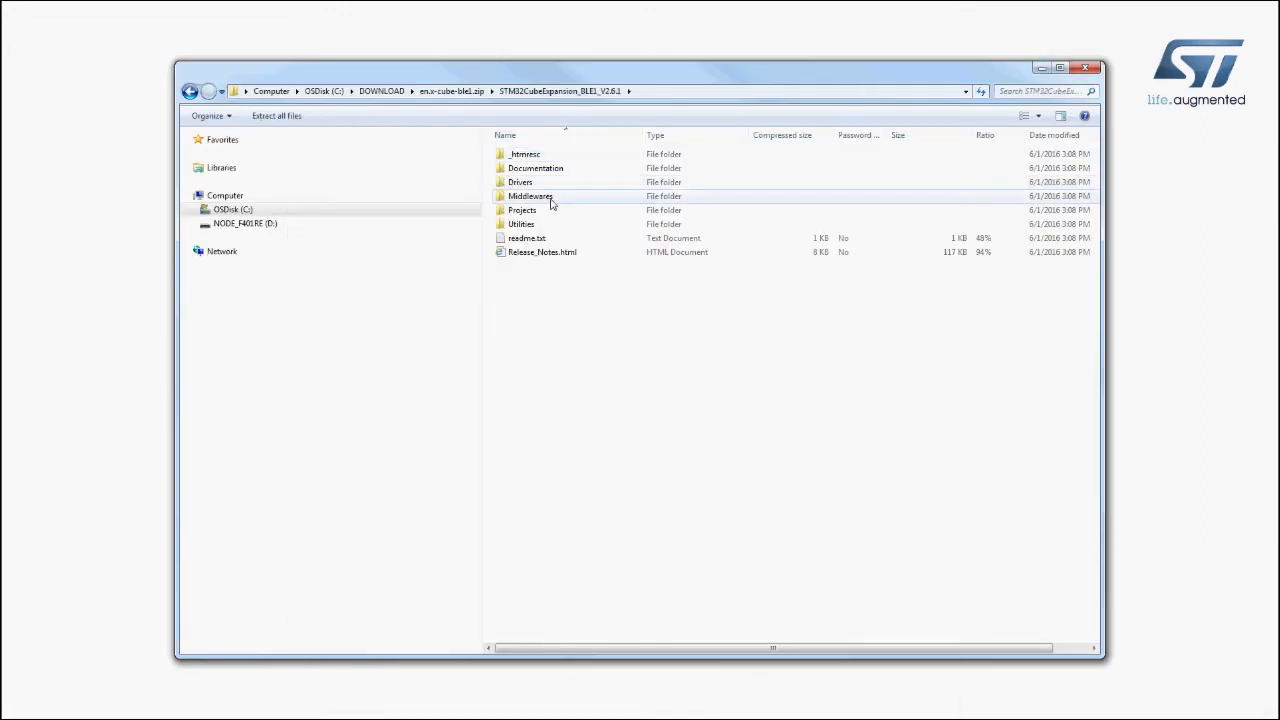
pyautogui.doubleClick(521, 210)
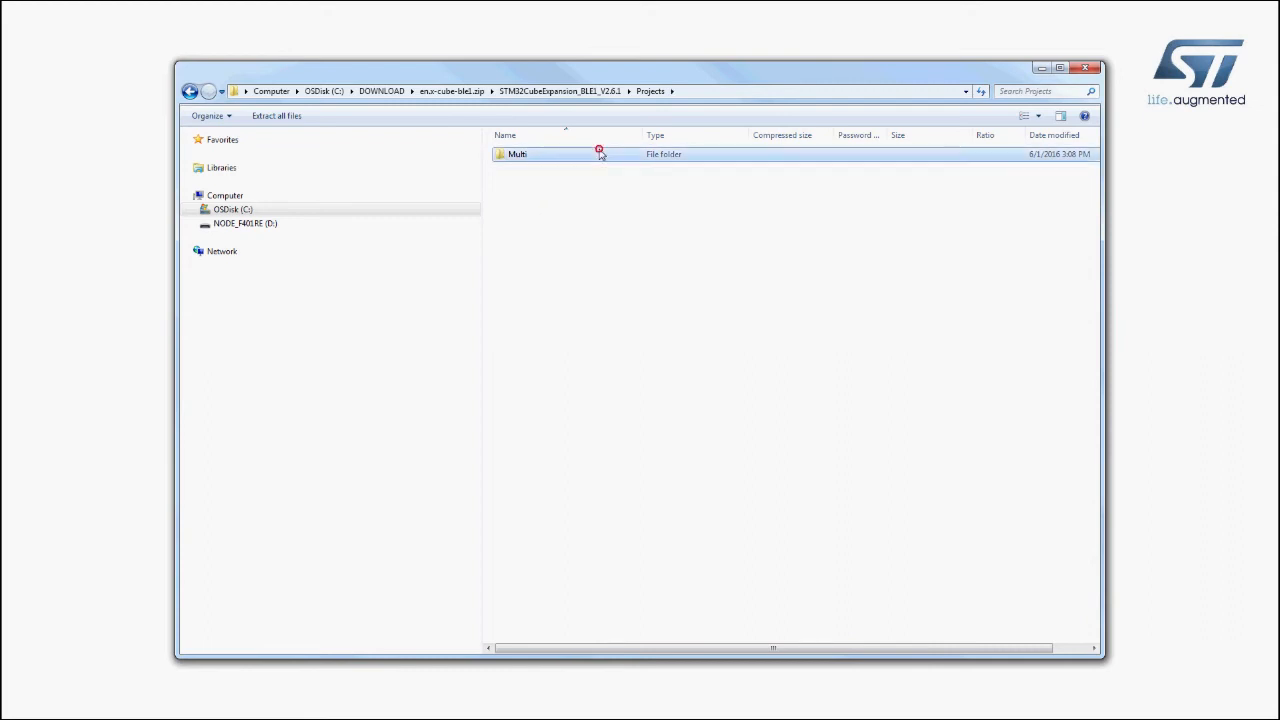
pyautogui.doubleClick(517, 154)
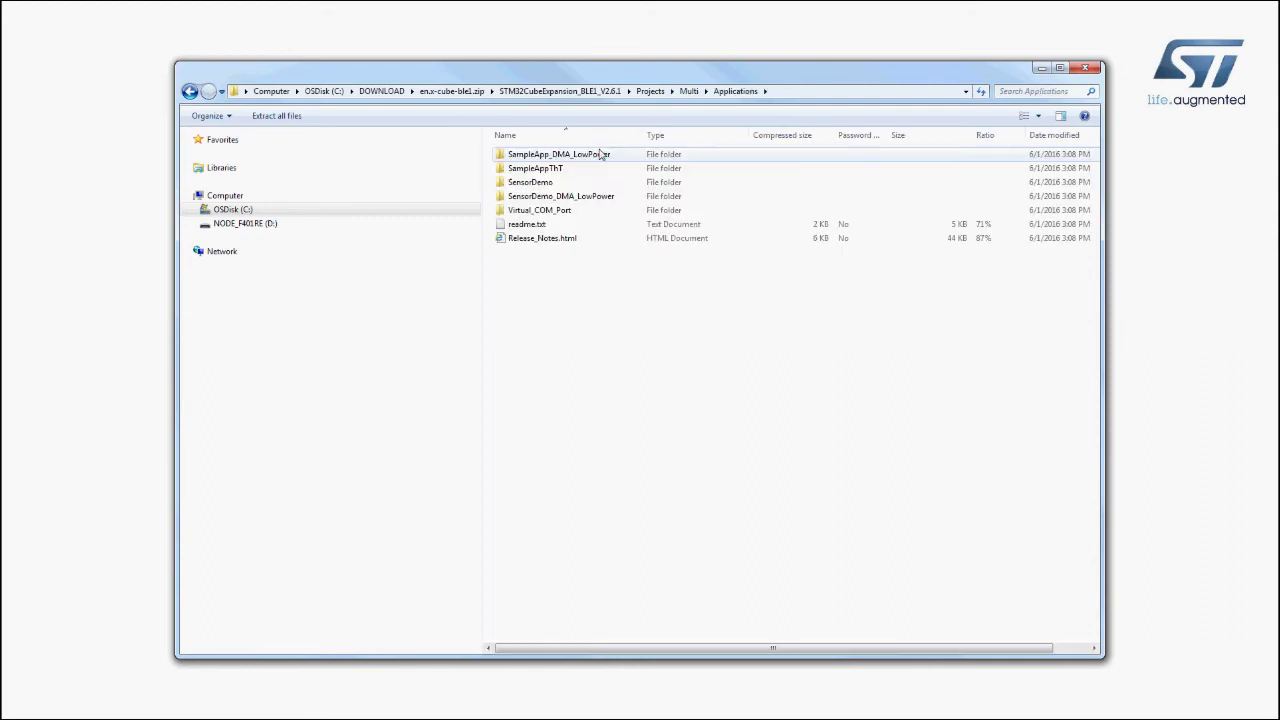
pyautogui.doubleClick(530, 182)
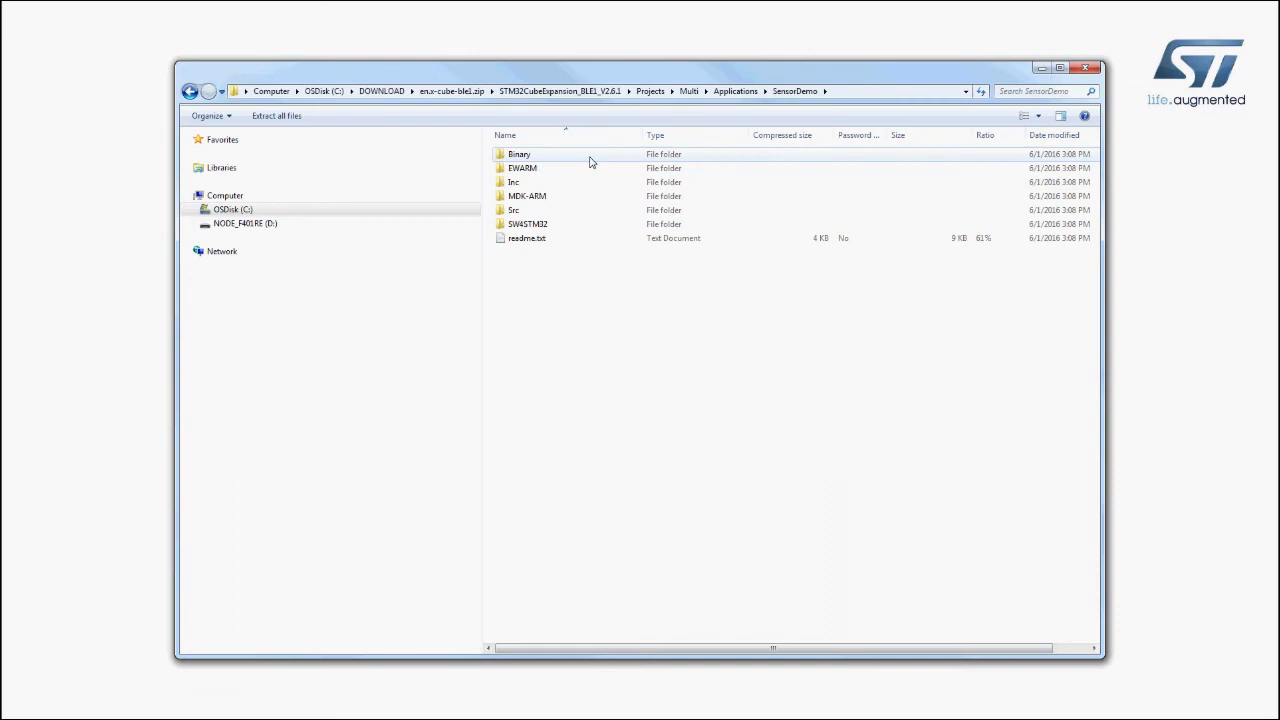
pyautogui.doubleClick(519, 154)
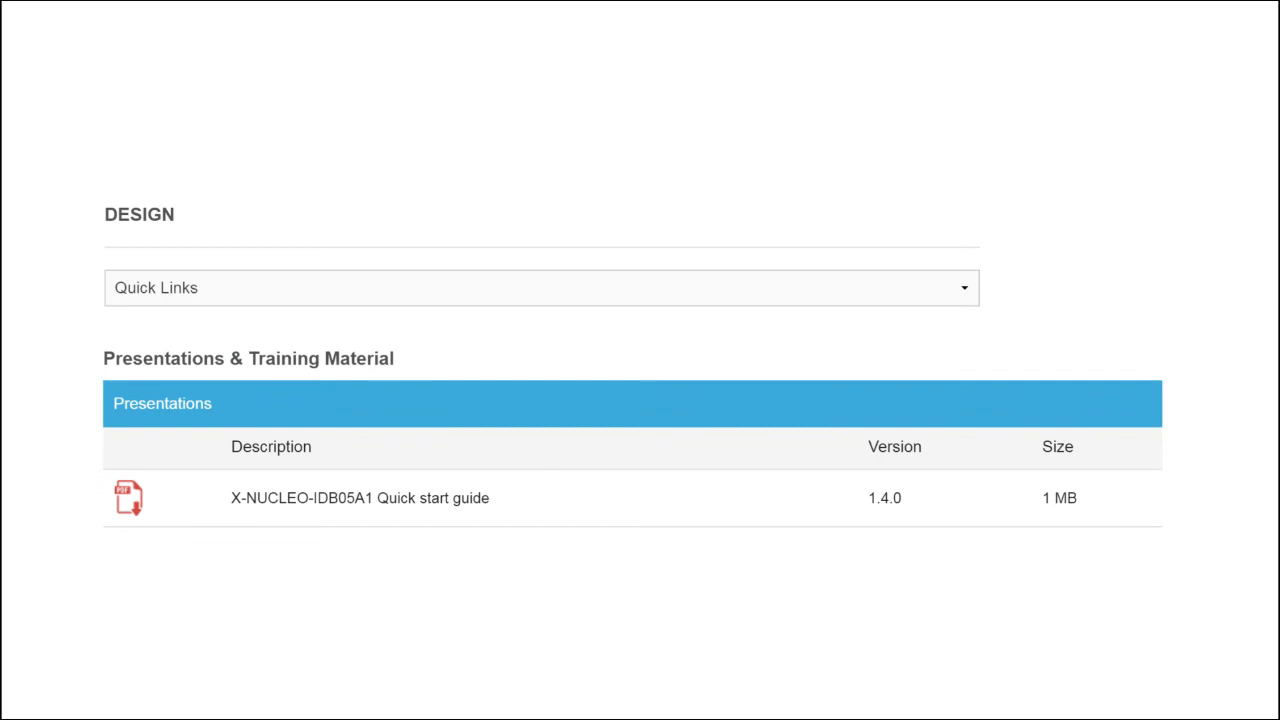
# Scroll the X-NUCLEO-IDB05A1 design resources down to the gerber files and Bill of Materials
pyautogui.scroll(-3)
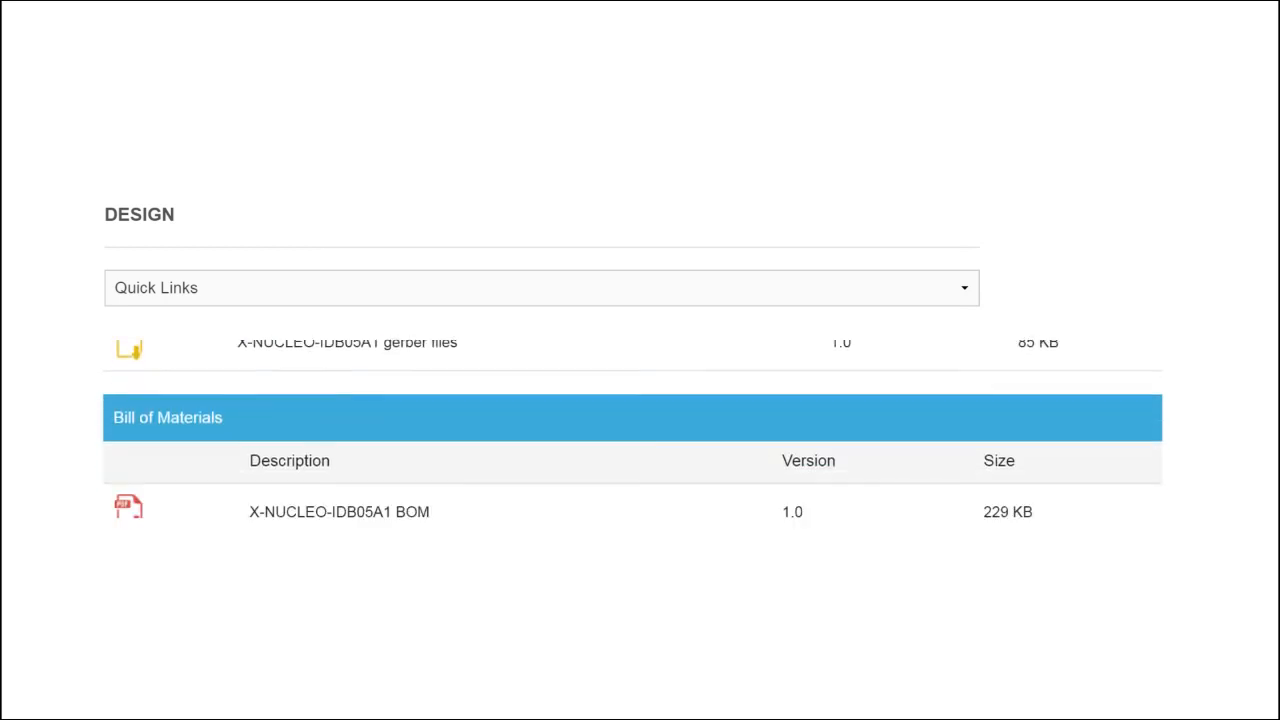